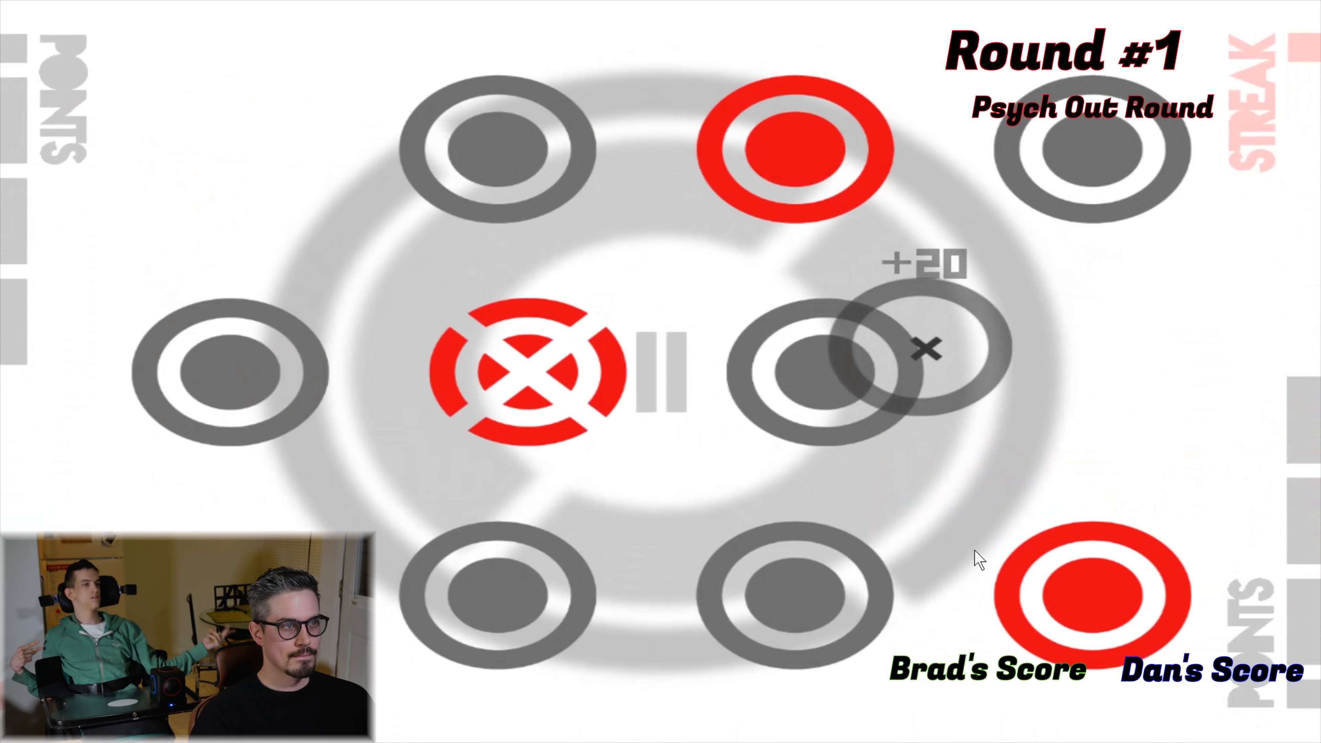
- Finish the Round 1 Psych Out Round with Dan at 2410 and Brad at 2300
{"action": "left_click", "coordinate": [1066, 594]}
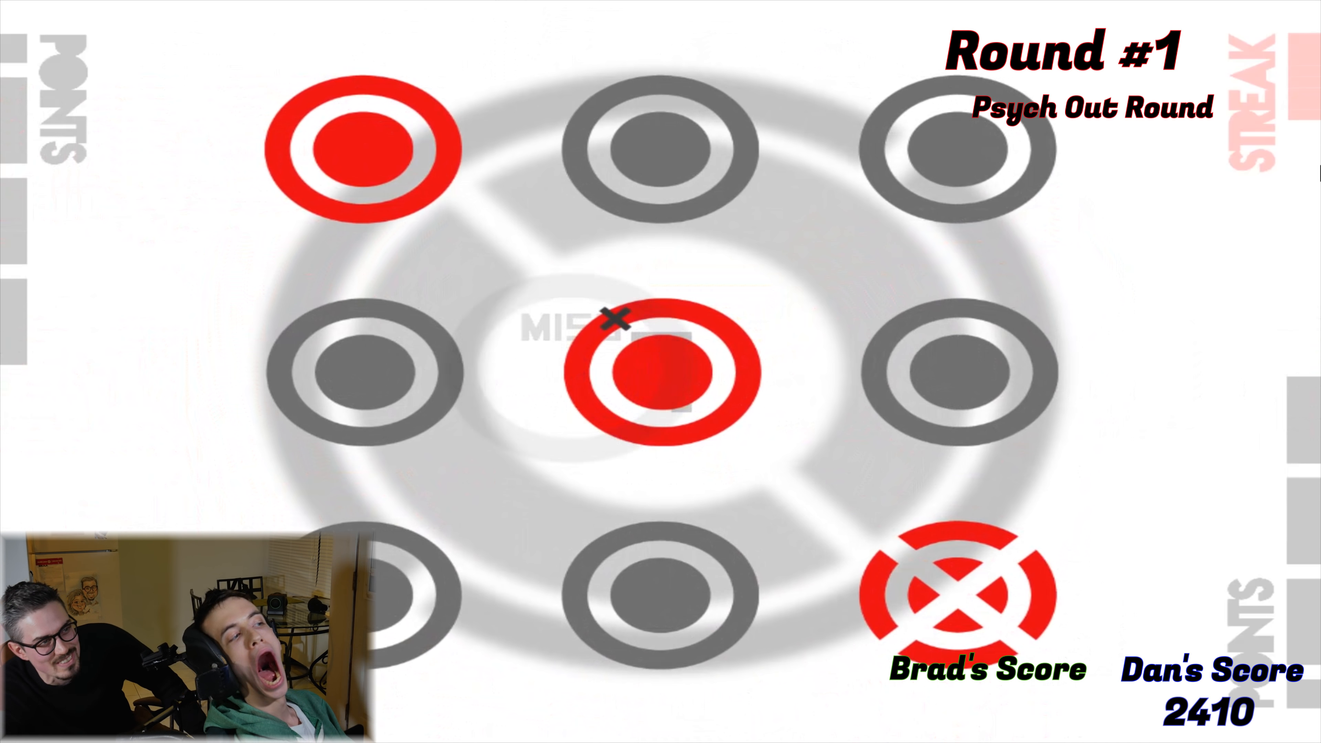
{"action": "left_click", "coordinate": [644, 372]}
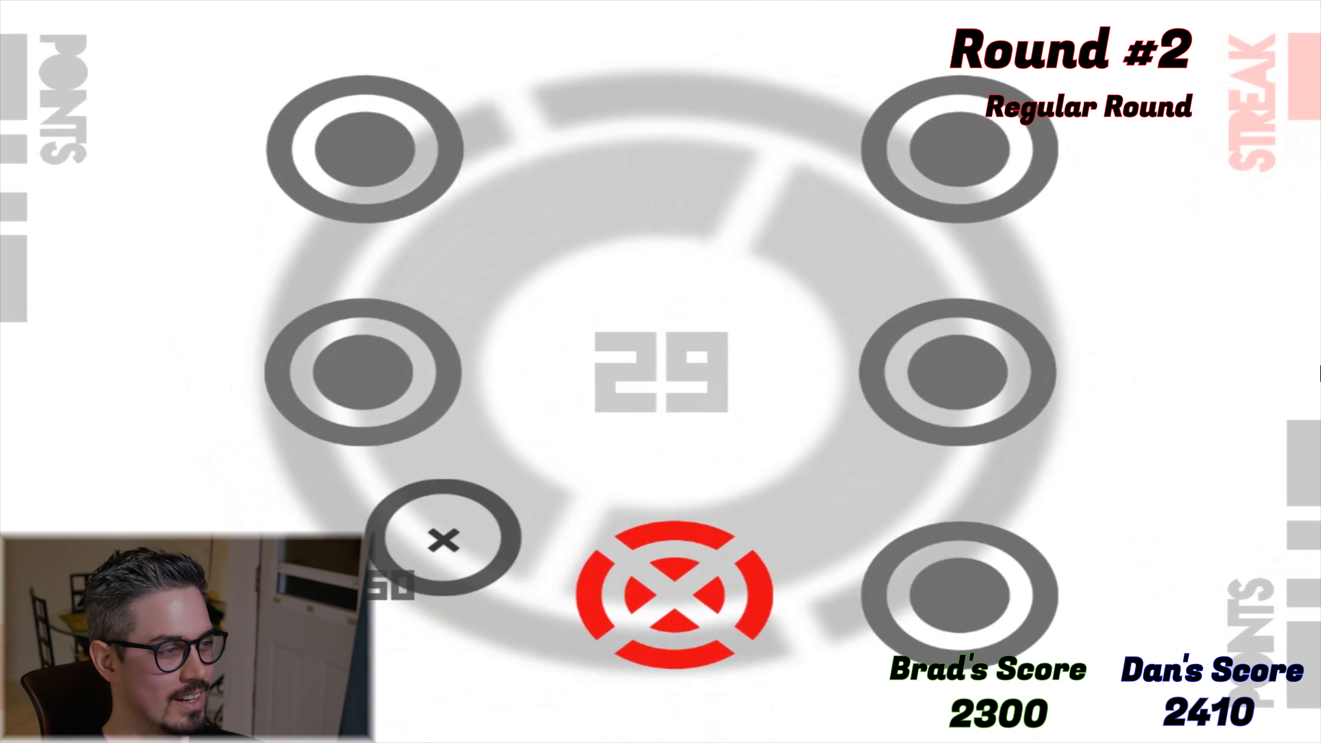
- Begin Round 2's regular round with Brad at 2300 trailing Dan's 2410
{"action": "left_click", "coordinate": [672, 589]}
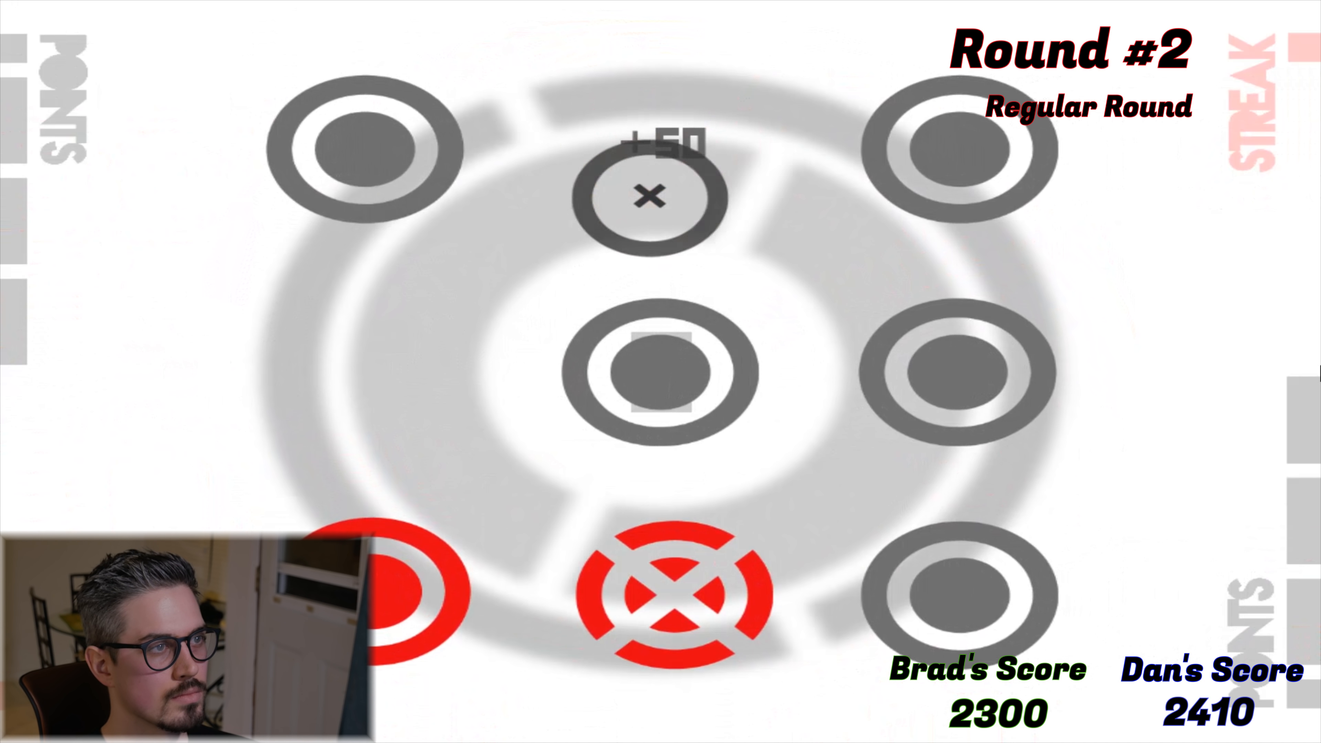
{"action": "left_click", "coordinate": [679, 594]}
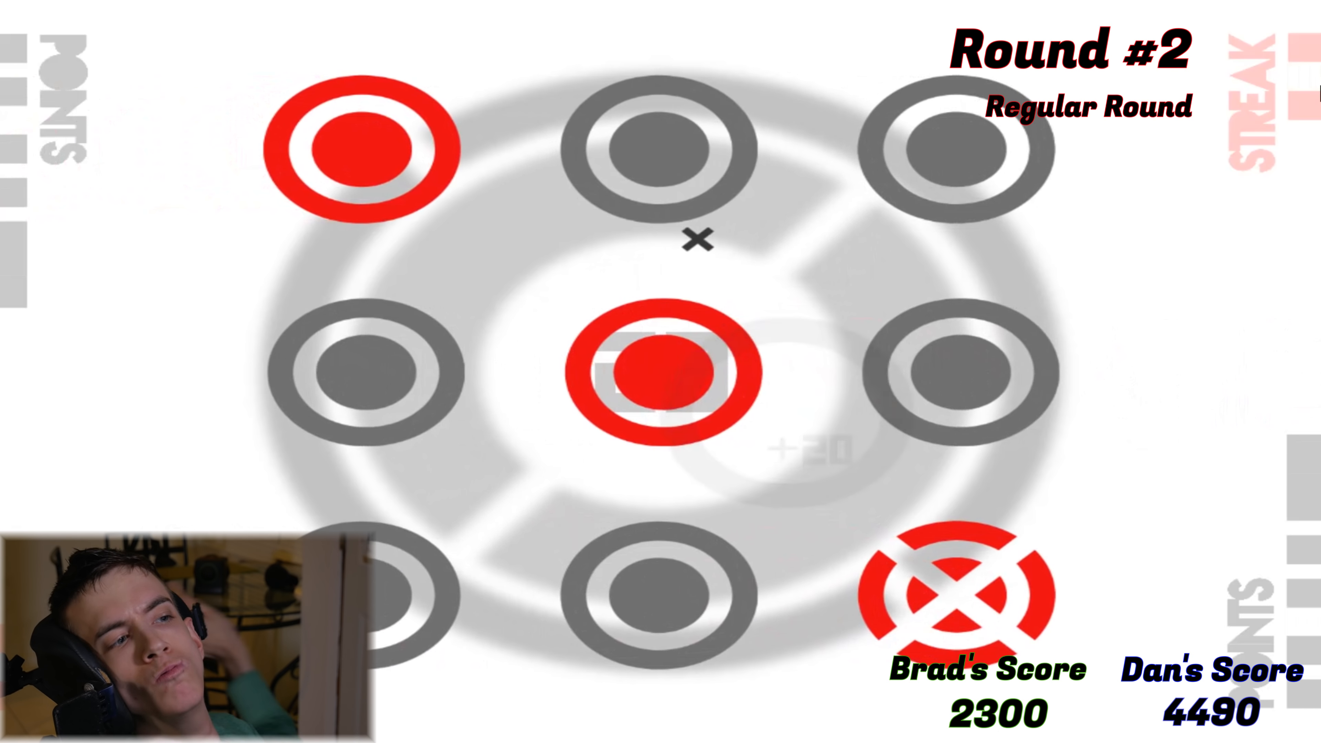
- Continue Dan's Round 2 turn, raising his score to 4490 against Brad's 2300
{"action": "left_click", "coordinate": [658, 372]}
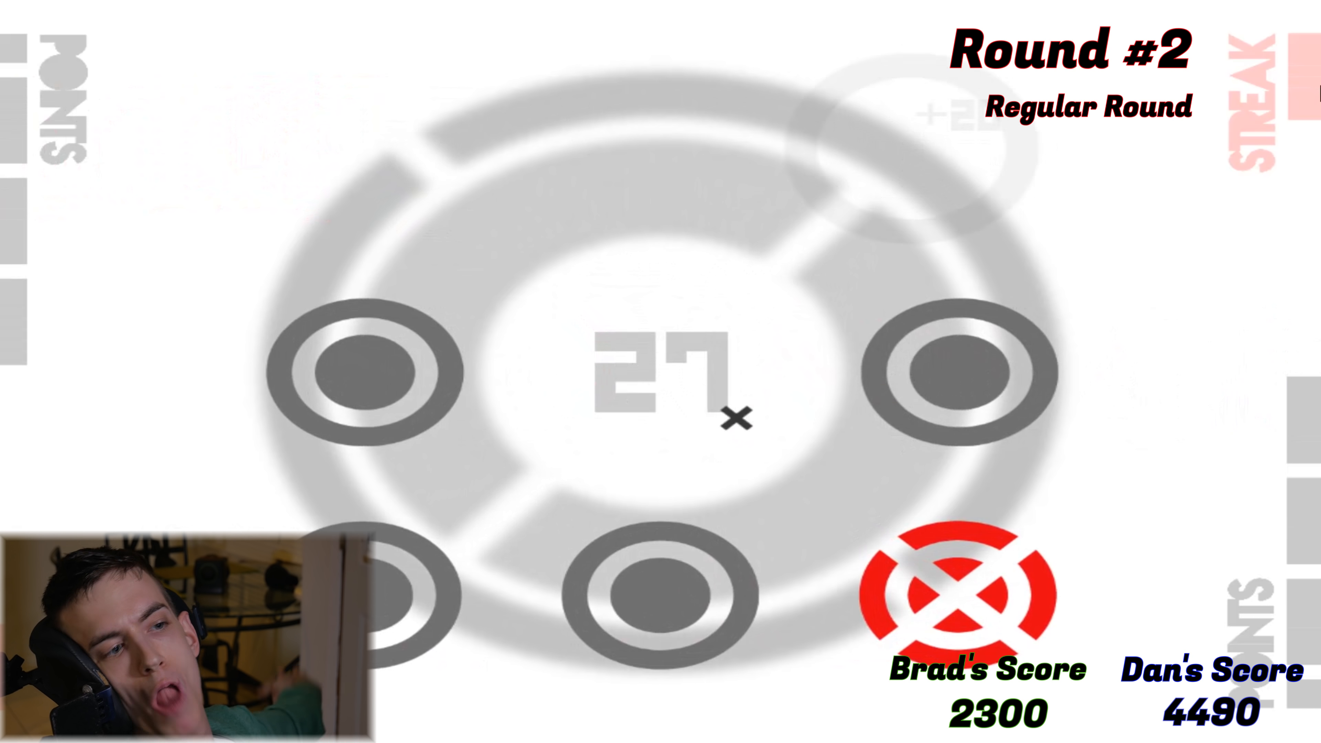